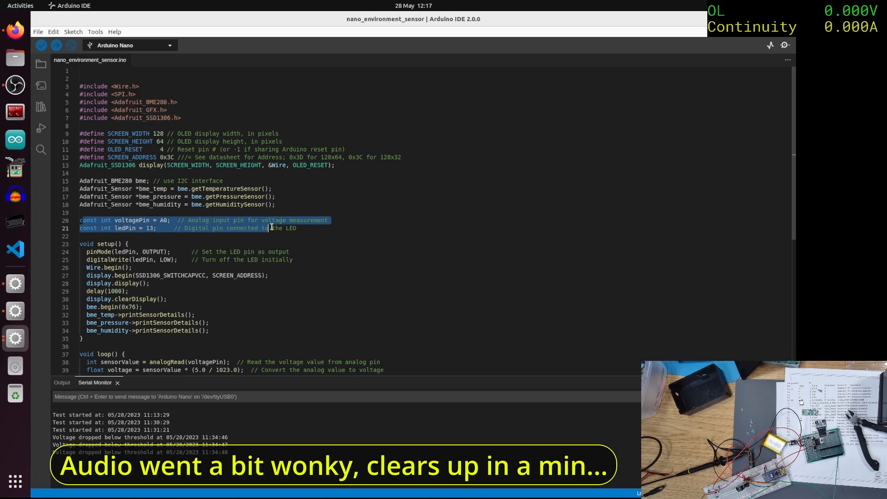
Place the cursor in nano_environment_sensor.ino to review the loop's voltage-reading code.
left_click(290, 250)
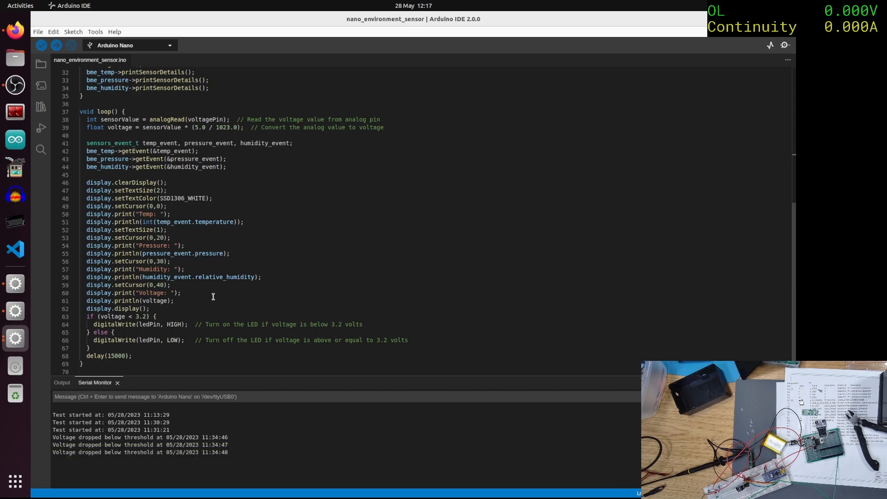
mouse_move(228, 292)
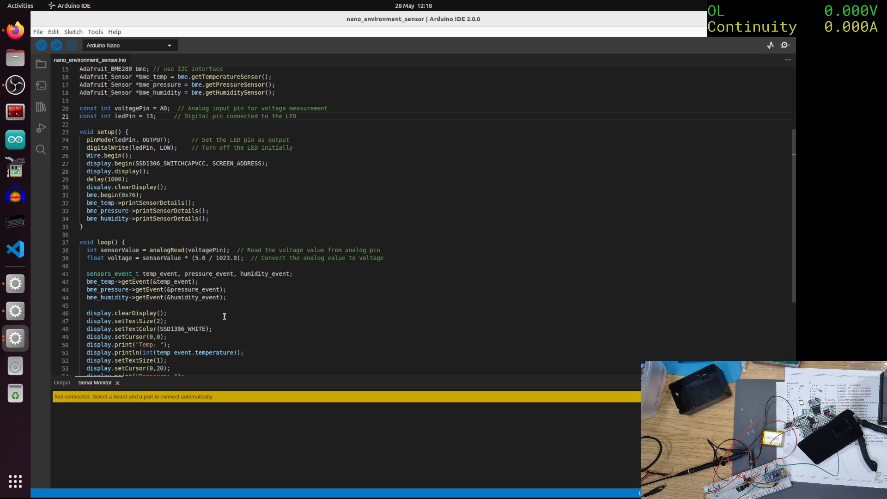
Scroll down the sketch and select a span of the voltage code for reference.
scroll("down", 3)
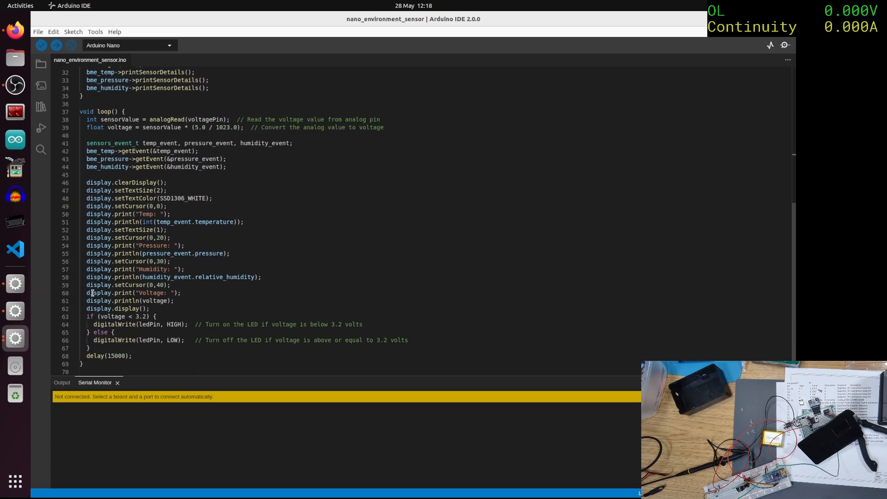
left_click_drag(86, 293, 174, 300)
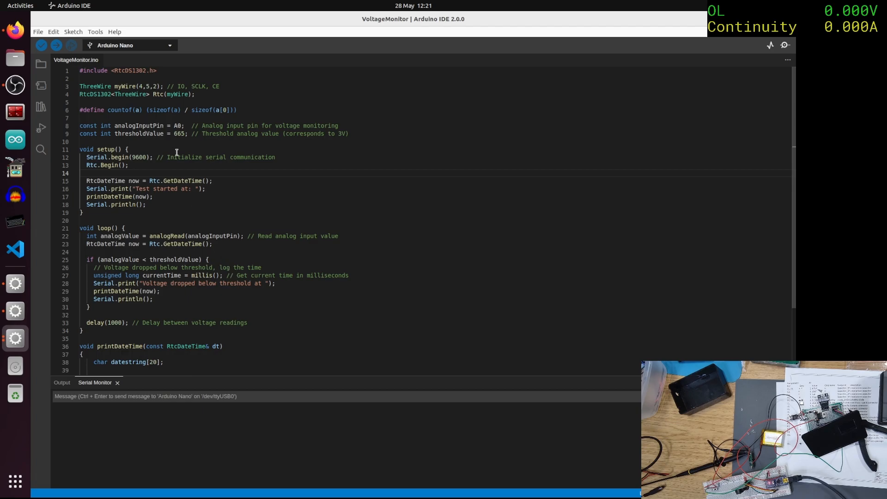
Upload VoltageMonitor to the Nano and view the test start timestamp in the Serial Monitor.
left_click(55, 45)
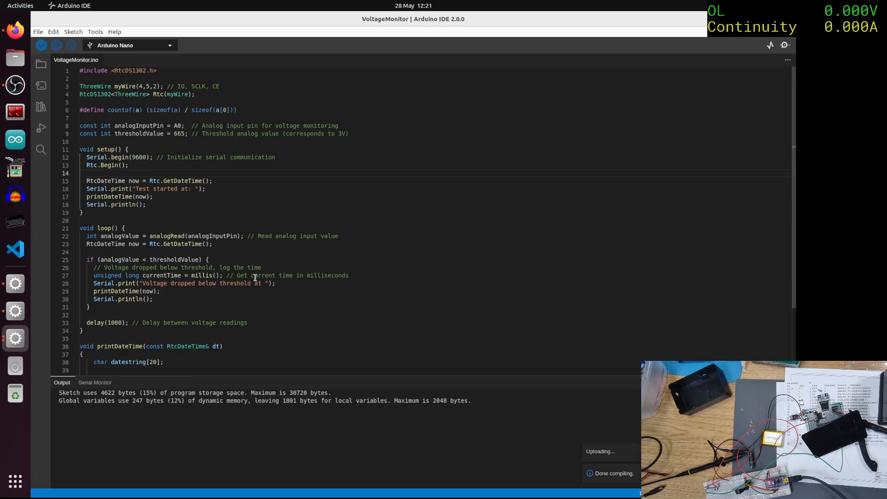
left_click(56, 45)
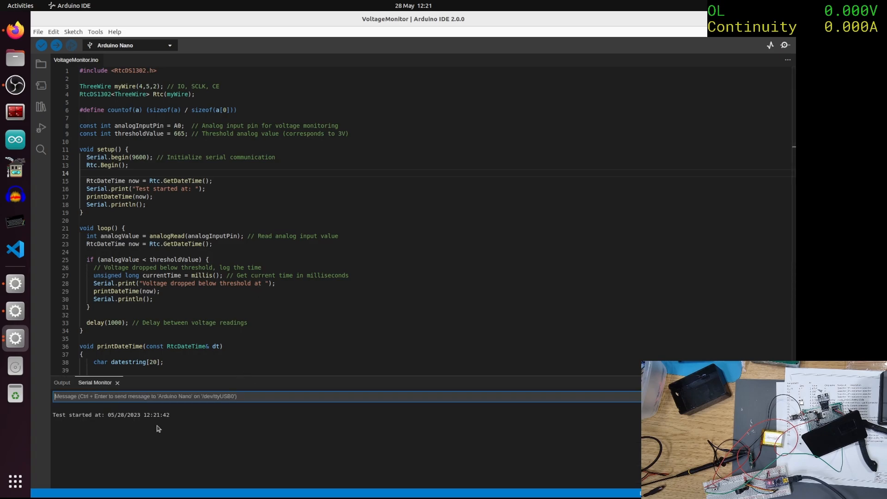
mouse_move(165, 418)
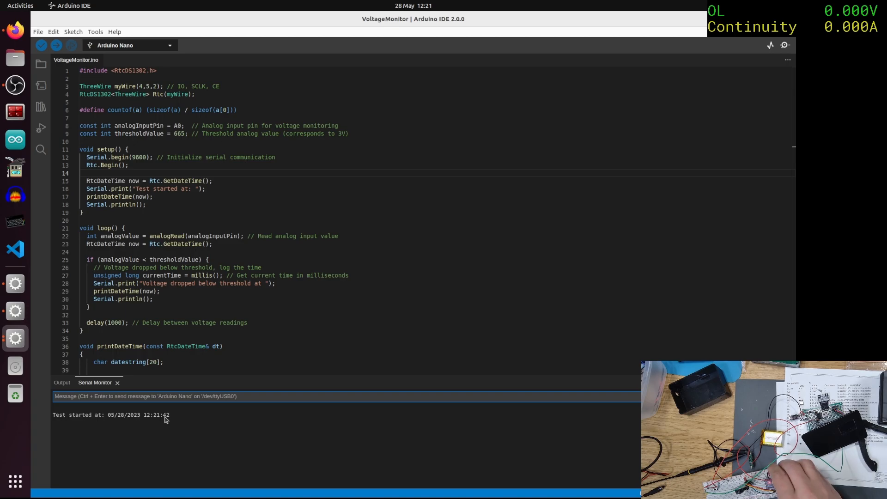